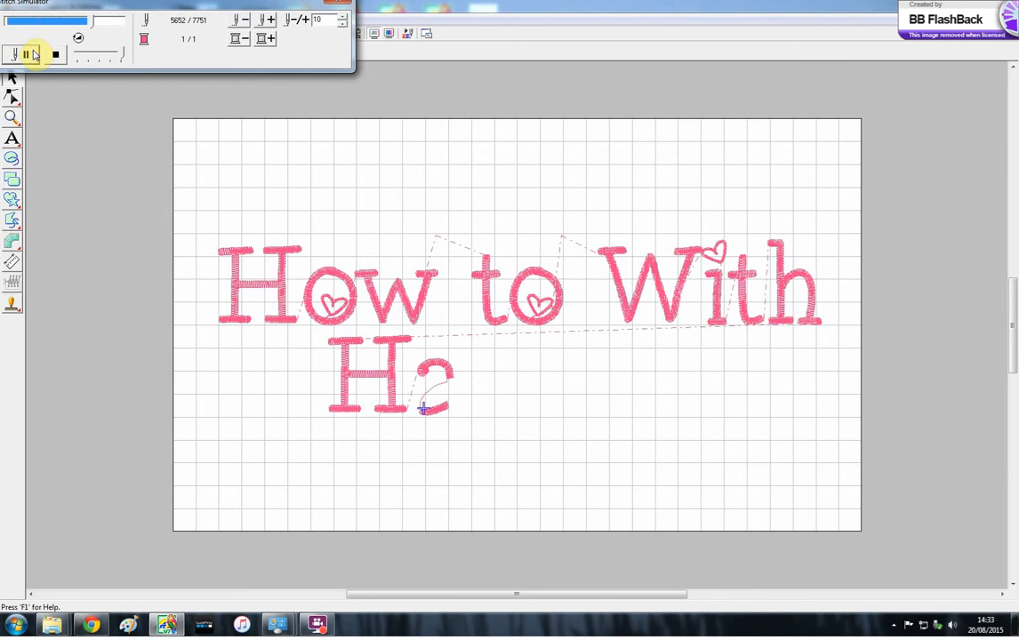
Step: Close the stitch simulator to return to a fresh, blank design page
click(25, 54)
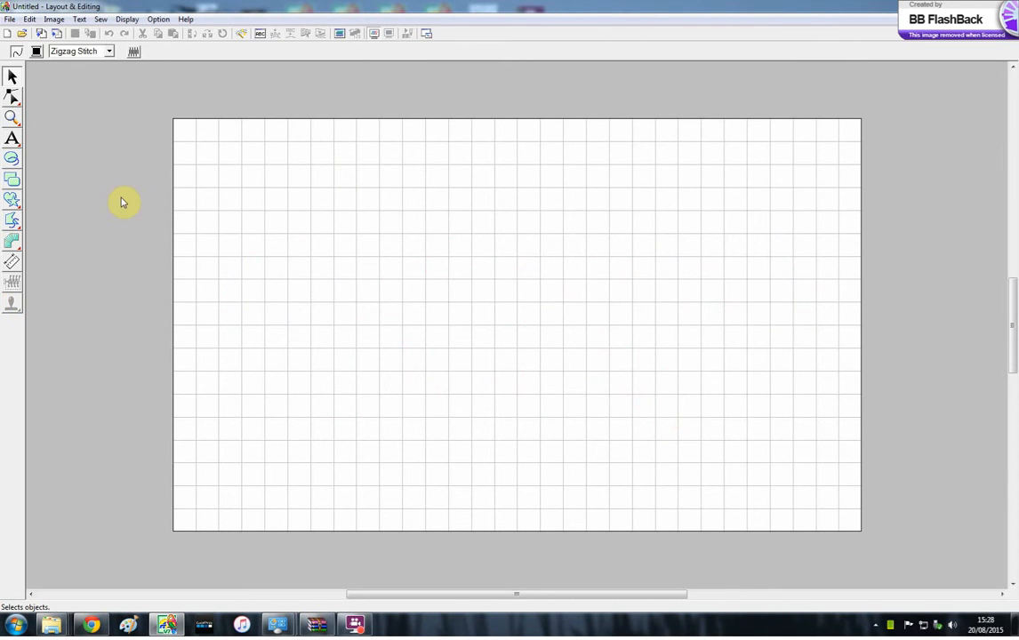
mouse_move(57, 170)
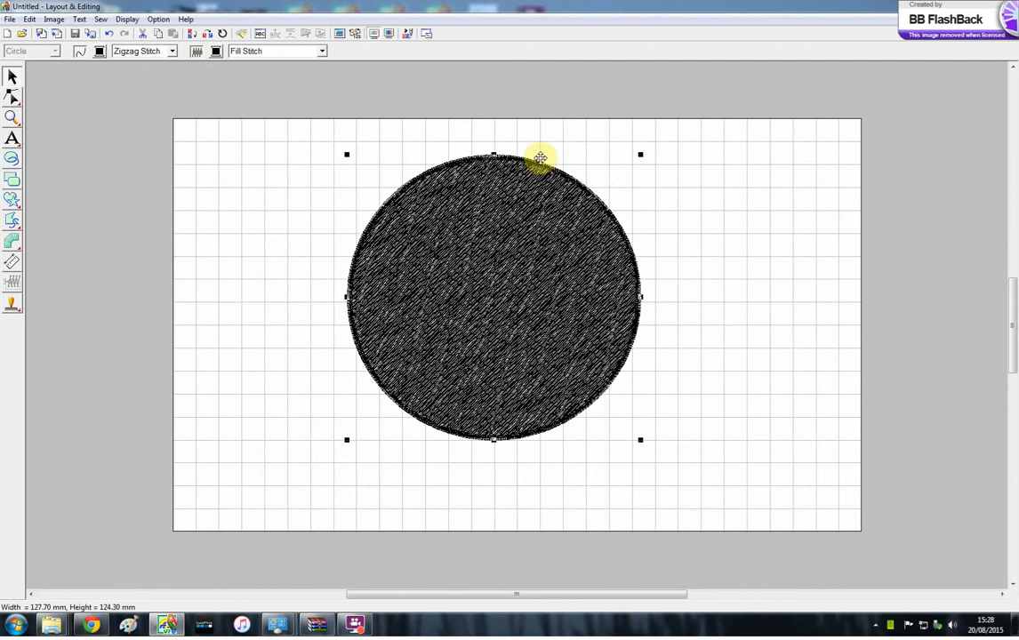
mouse_move(176, 92)
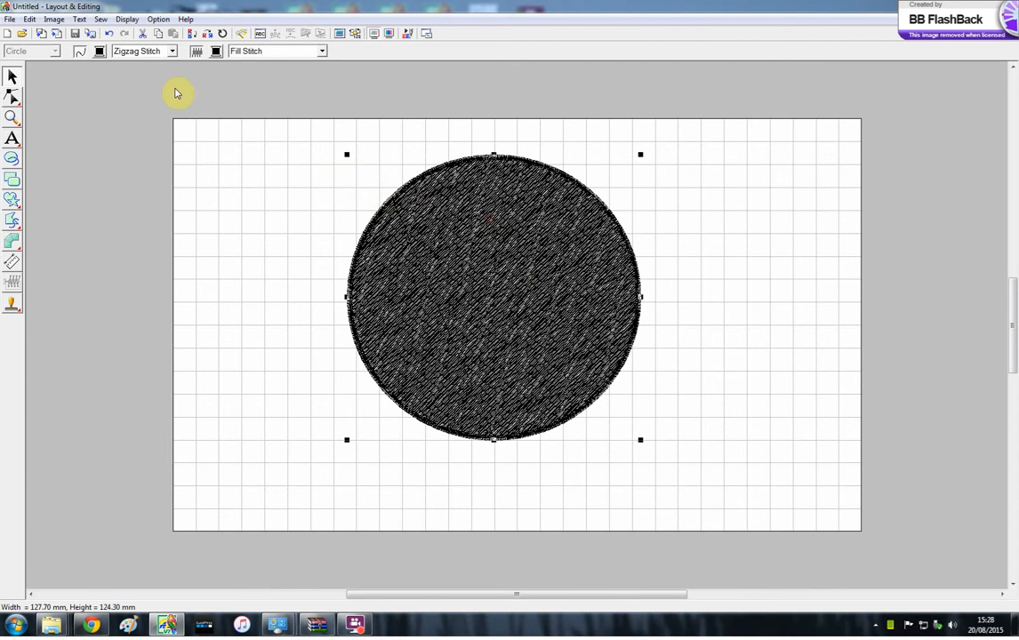
mouse_move(473, 210)
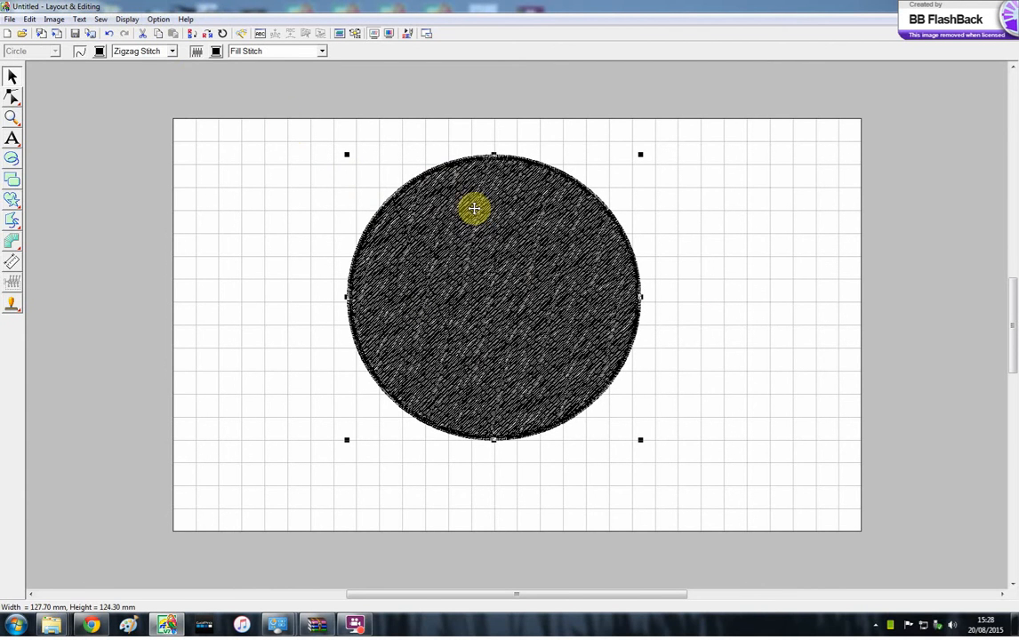
Step: Launch the Applique Wizard from the Sew menu for the selected circle
click(99, 18)
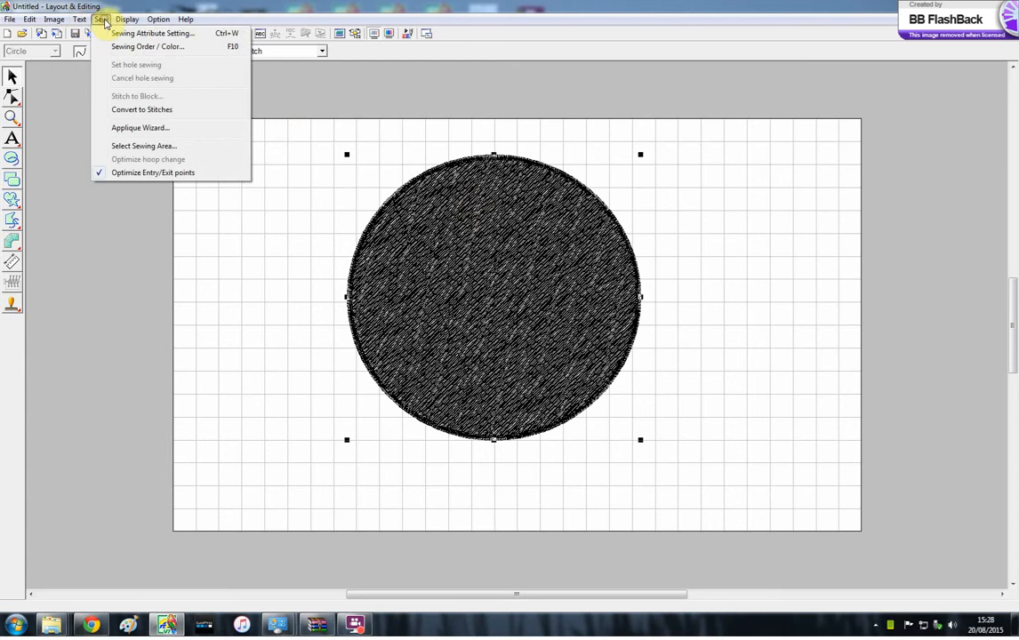
click(138, 128)
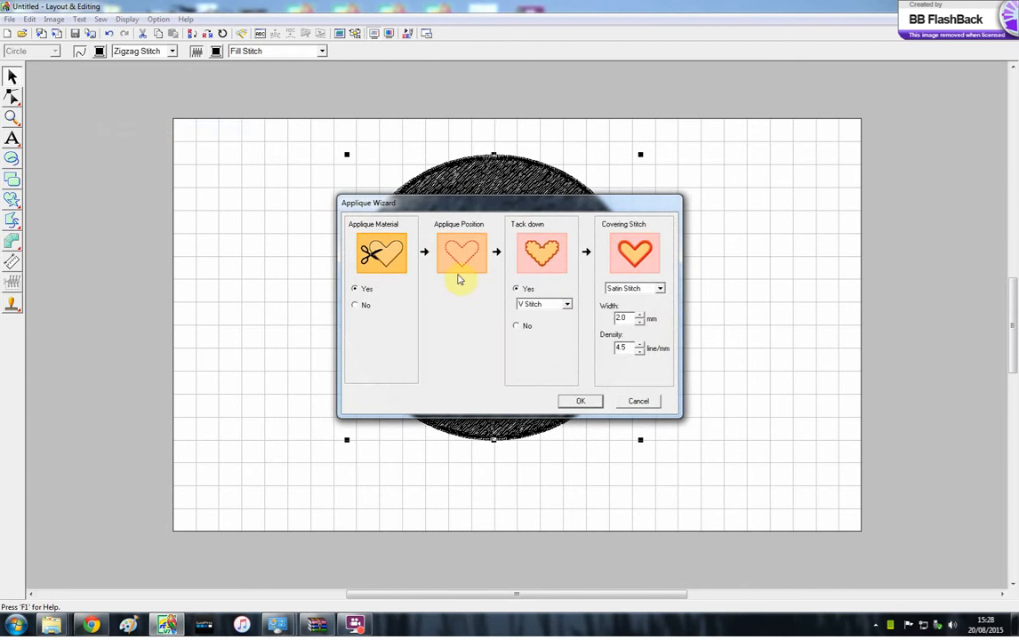
mouse_move(382, 252)
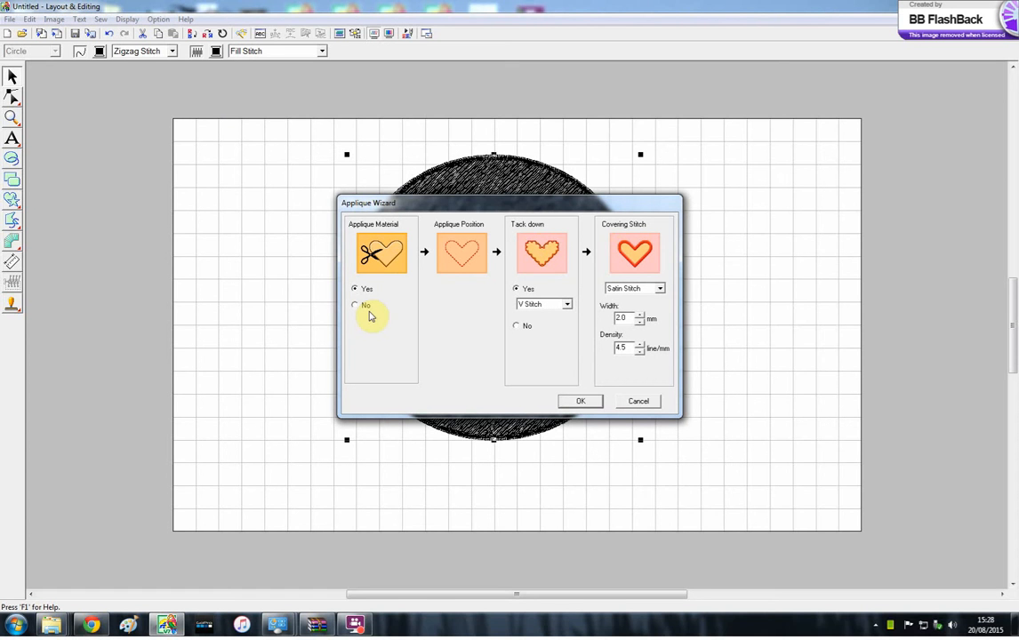
mouse_move(389, 253)
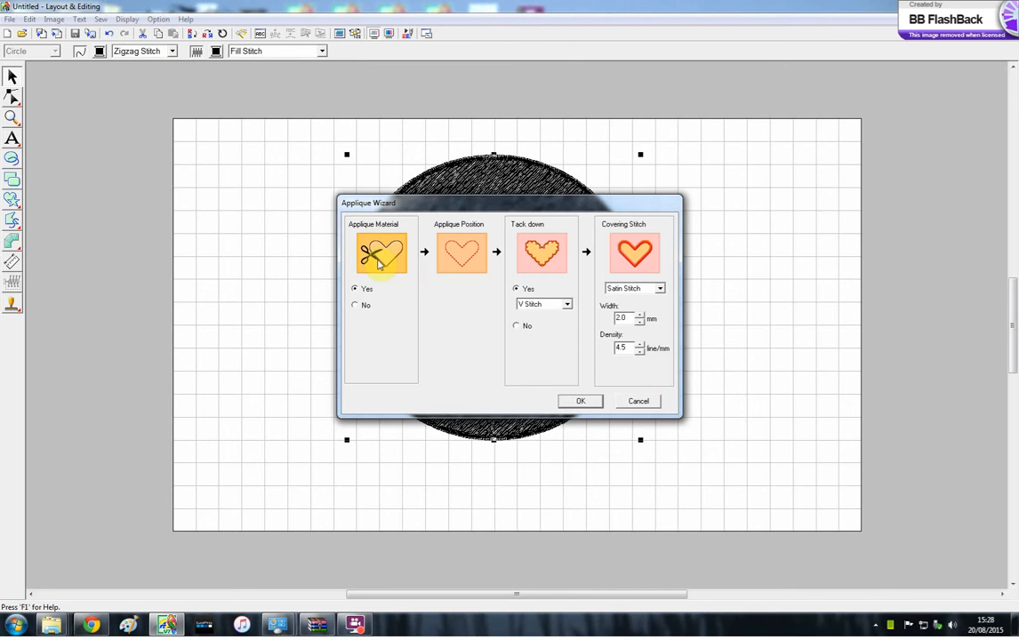
mouse_move(551, 260)
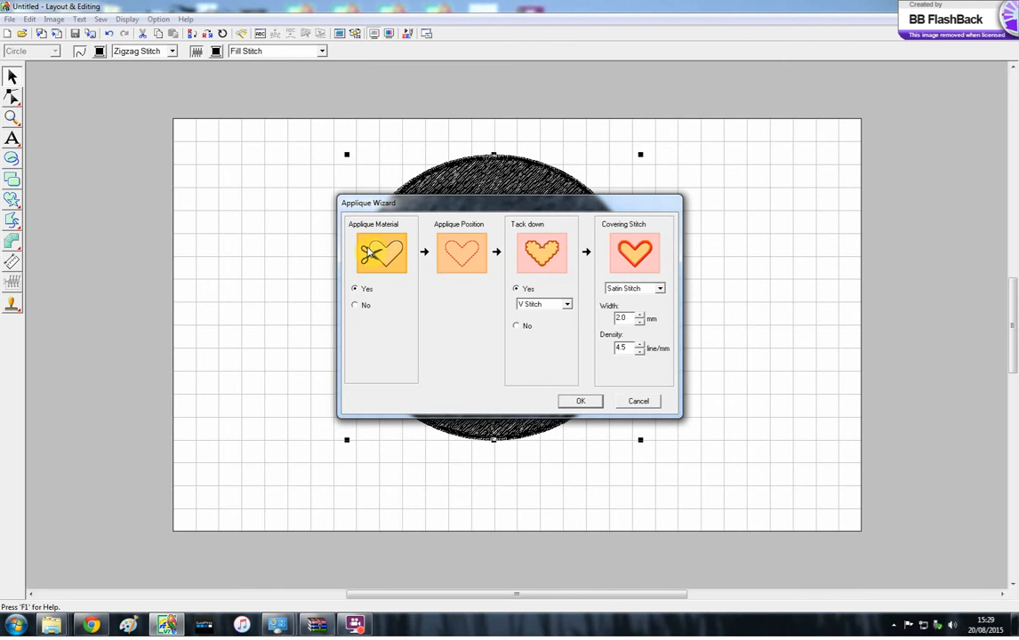
mouse_move(398, 275)
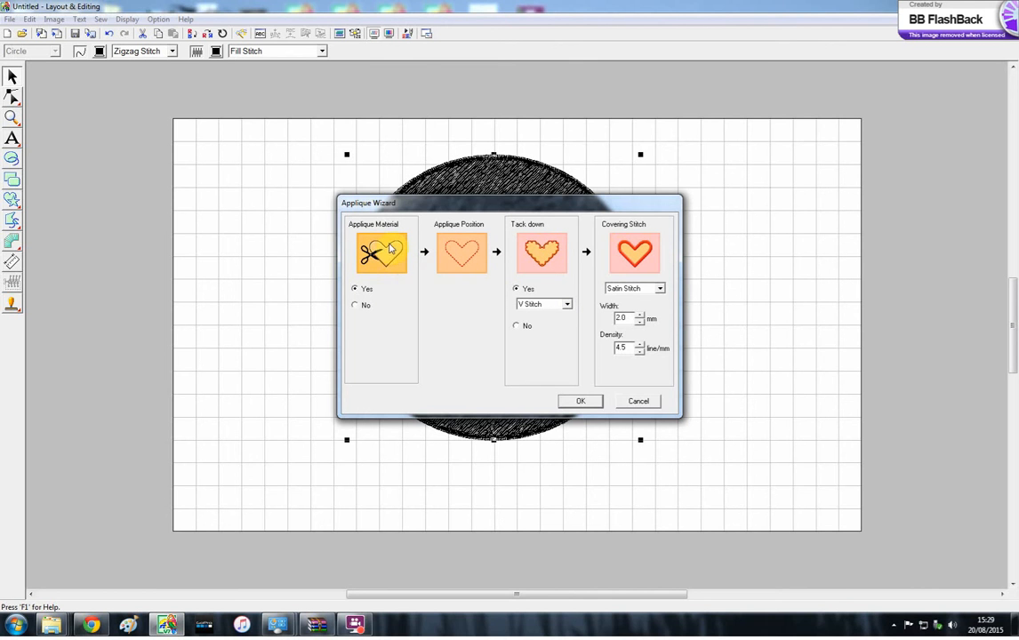
mouse_move(460, 253)
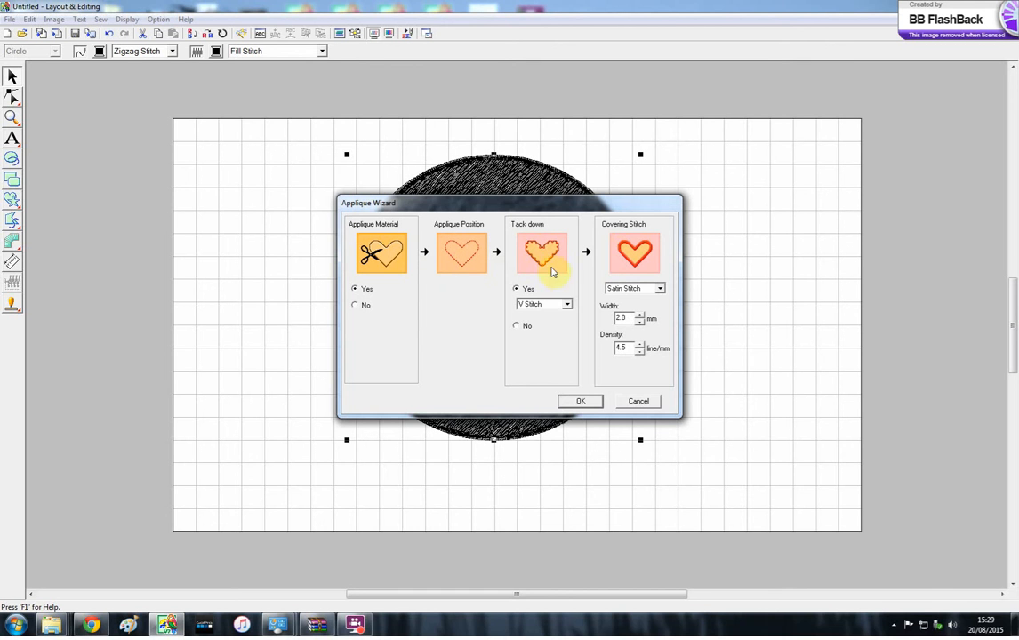
Step: Choose a tack-down stitch type, widen the satin covering stitch, and apply to make a pink applique ring
click(565, 304)
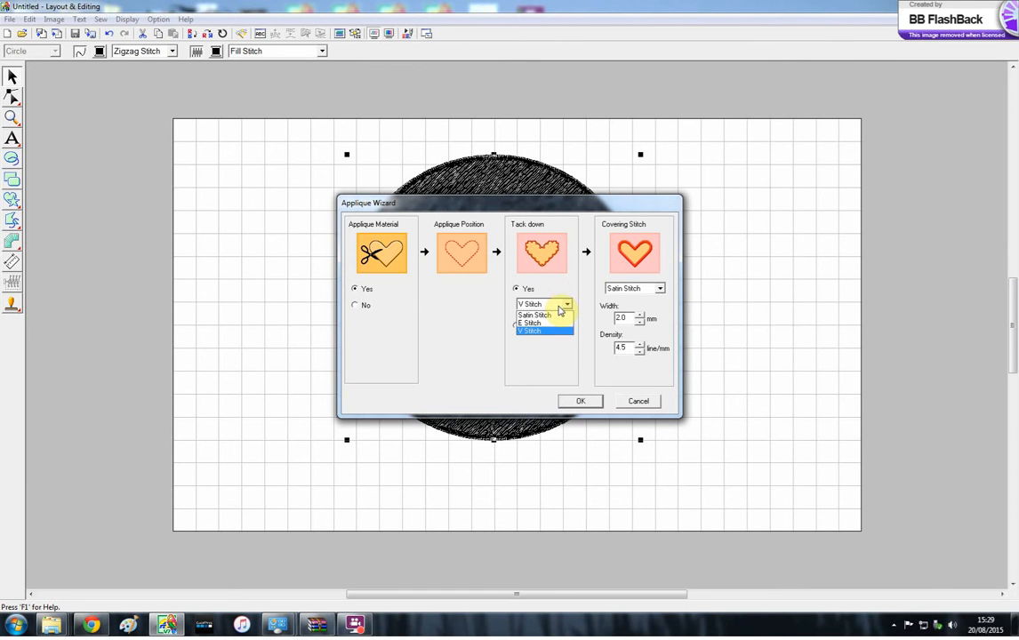
click(529, 329)
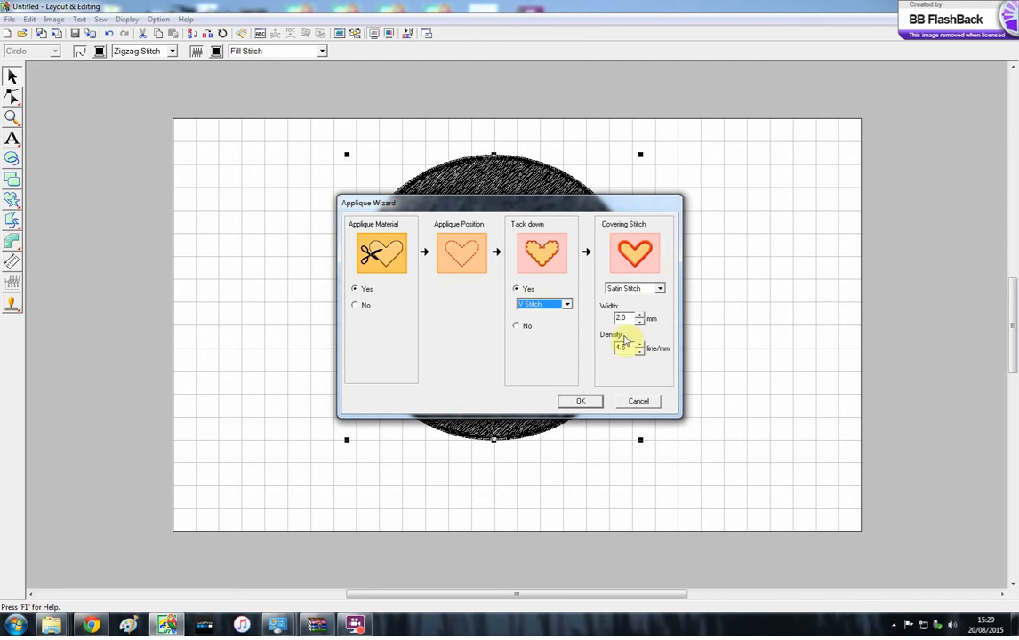
mouse_move(661, 309)
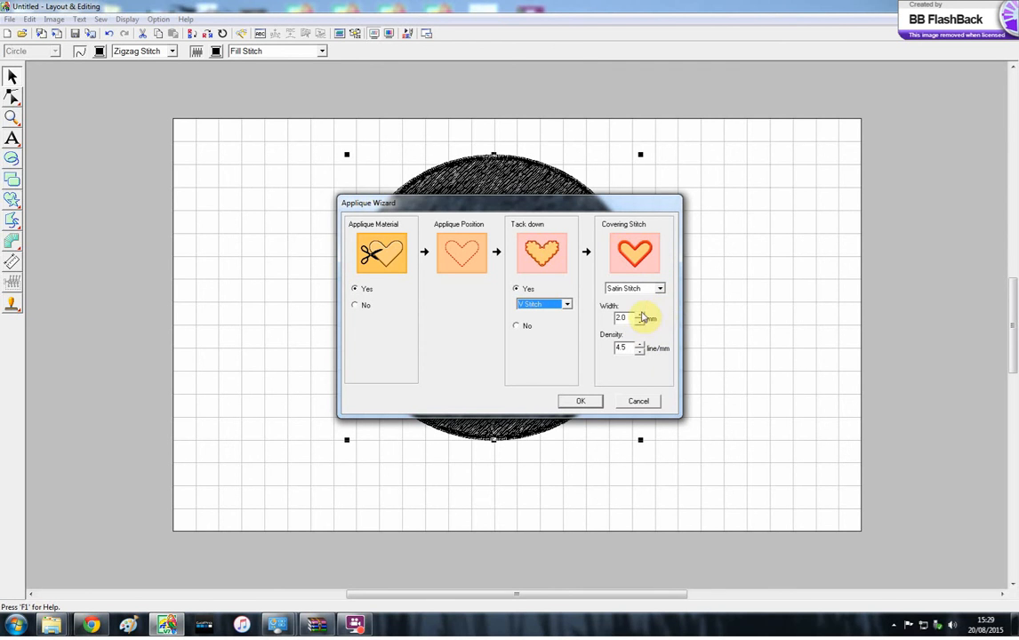
click(640, 316)
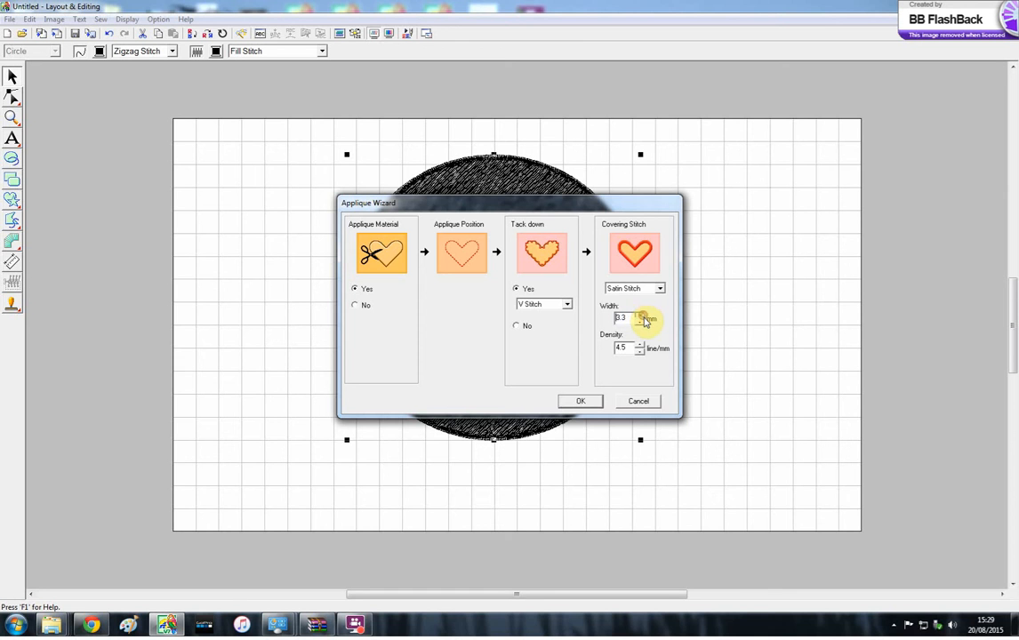
click(640, 315)
text(5)
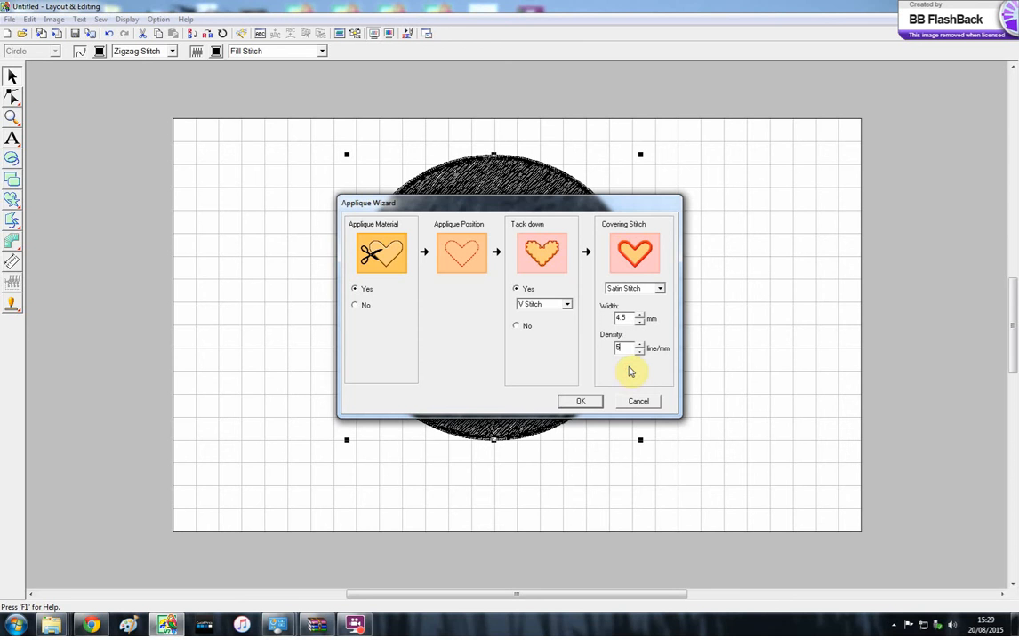
click(580, 401)
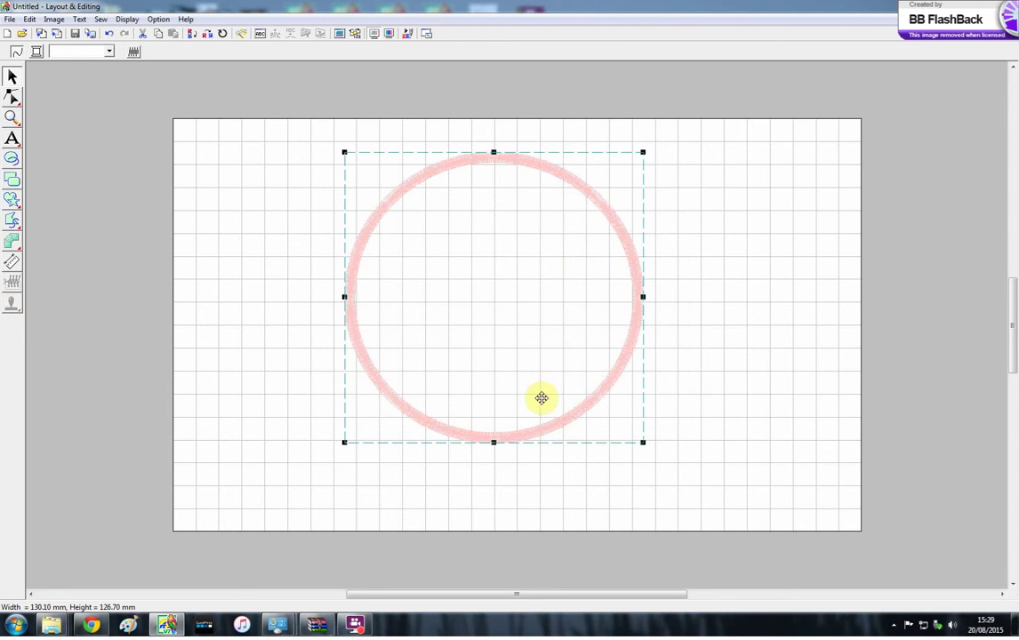
click(356, 32)
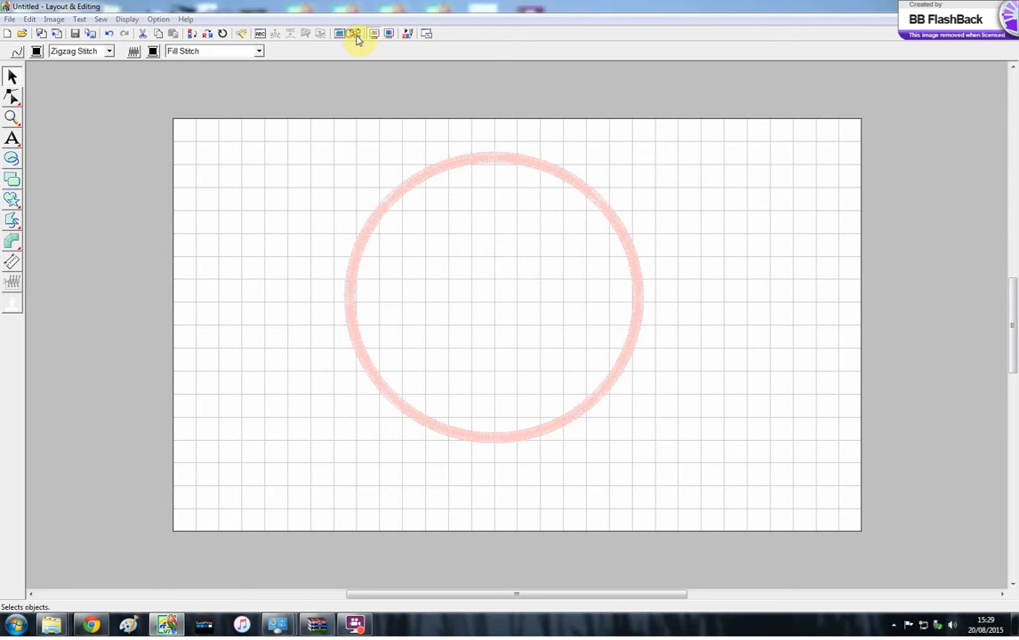
click(356, 32)
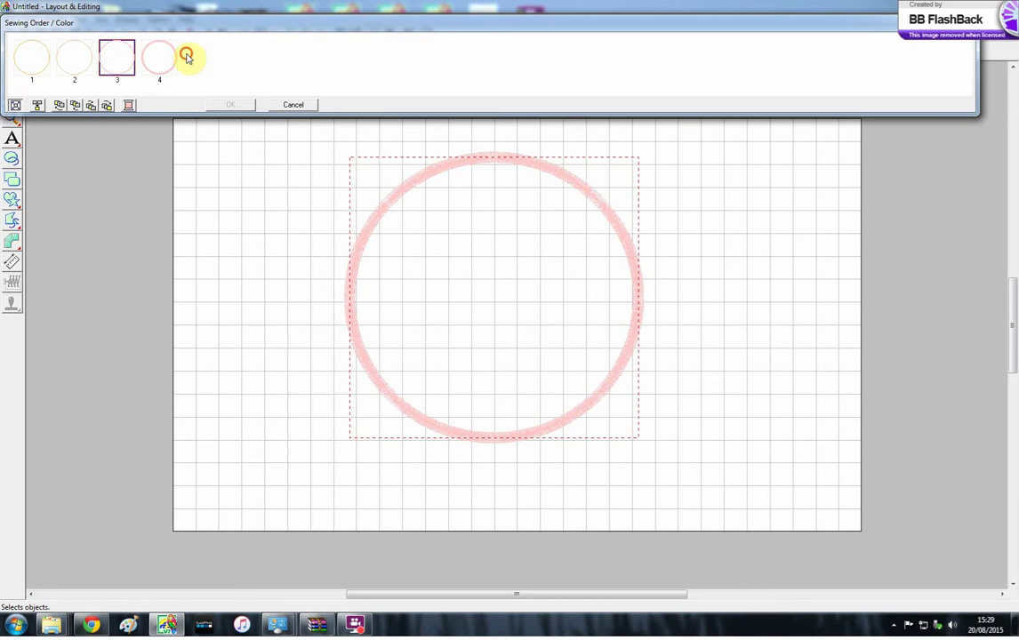
click(158, 57)
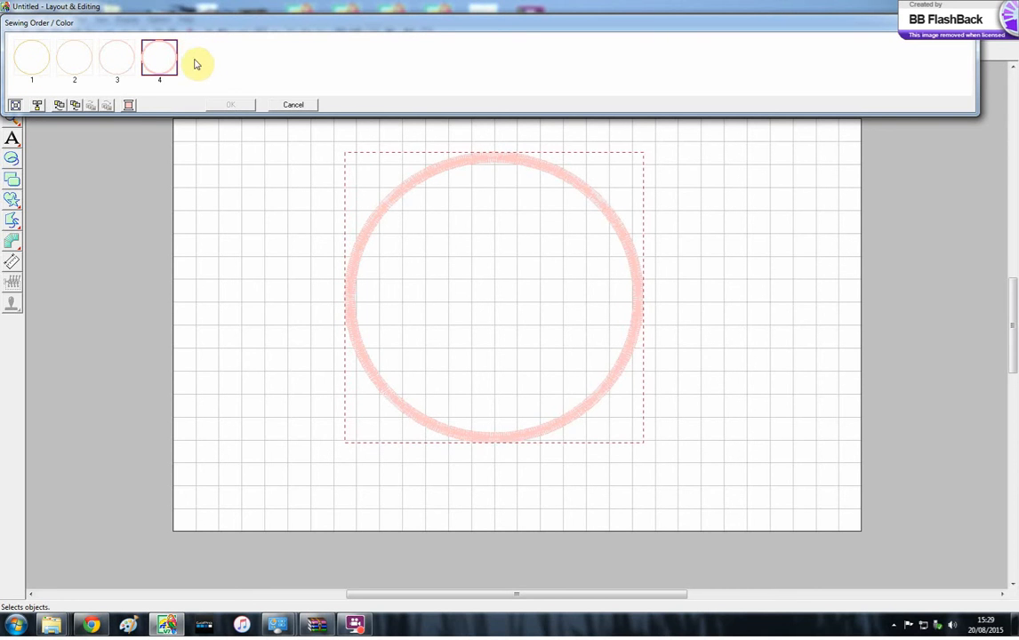
double_click(159, 57)
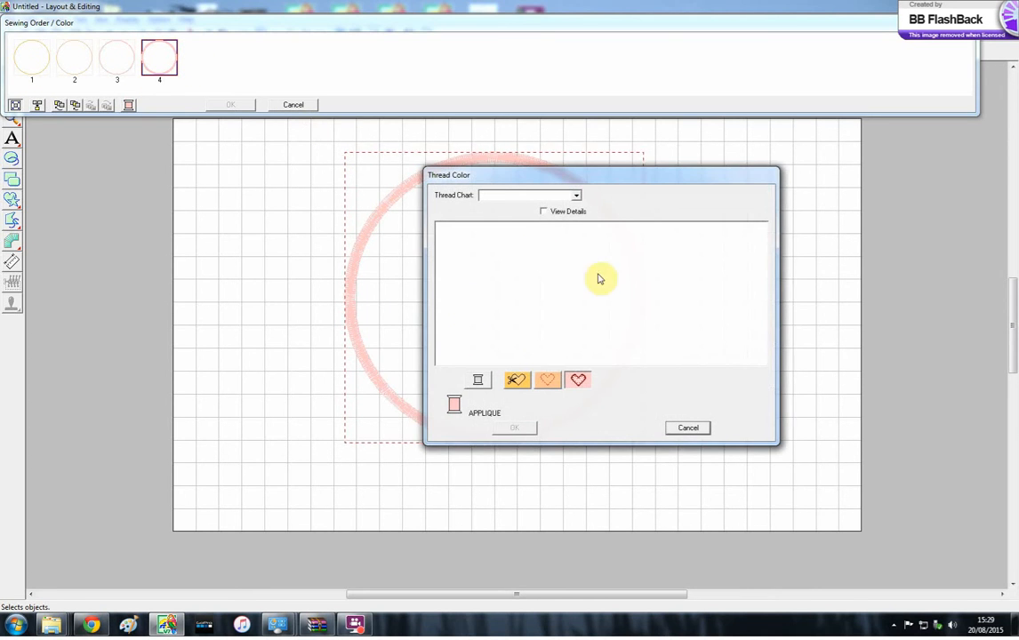
click(686, 426)
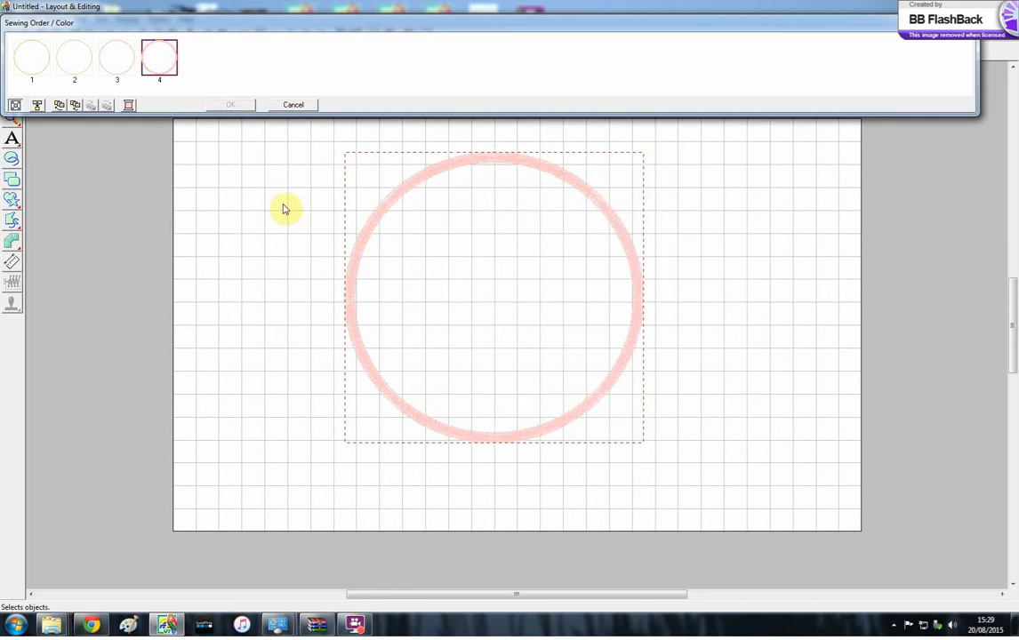
click(292, 103)
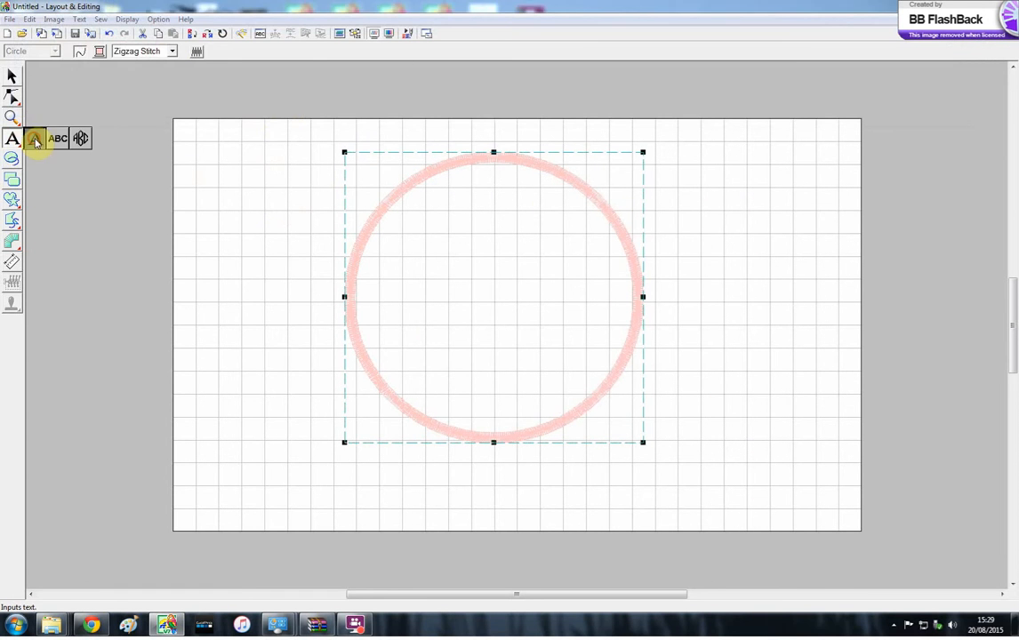
Step: Start the Text tool, then cancel the Edit Text Letters dialog without adding lettering
click(13, 139)
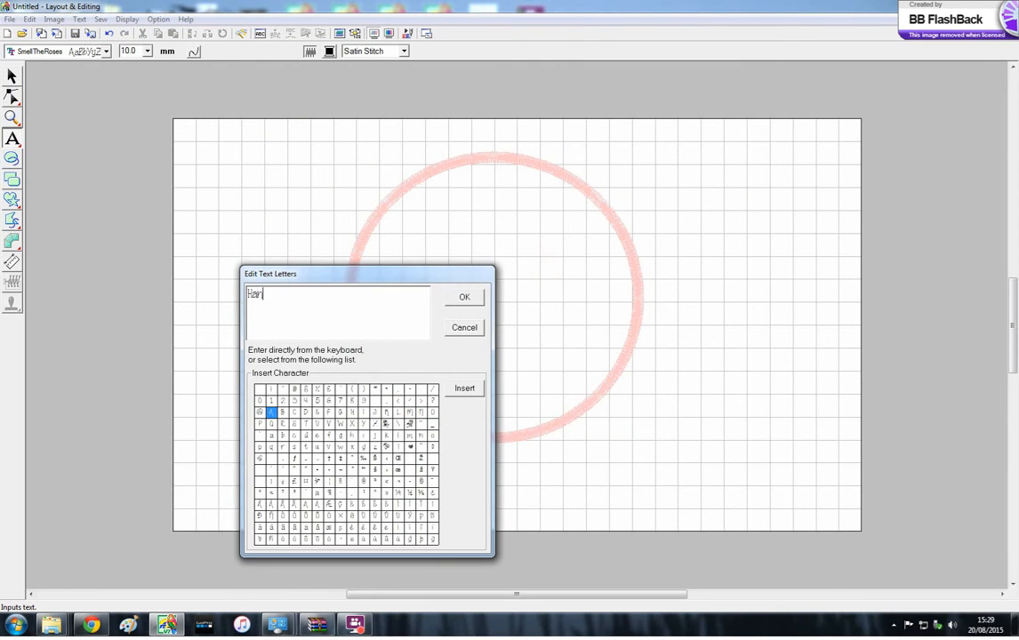
click(462, 295)
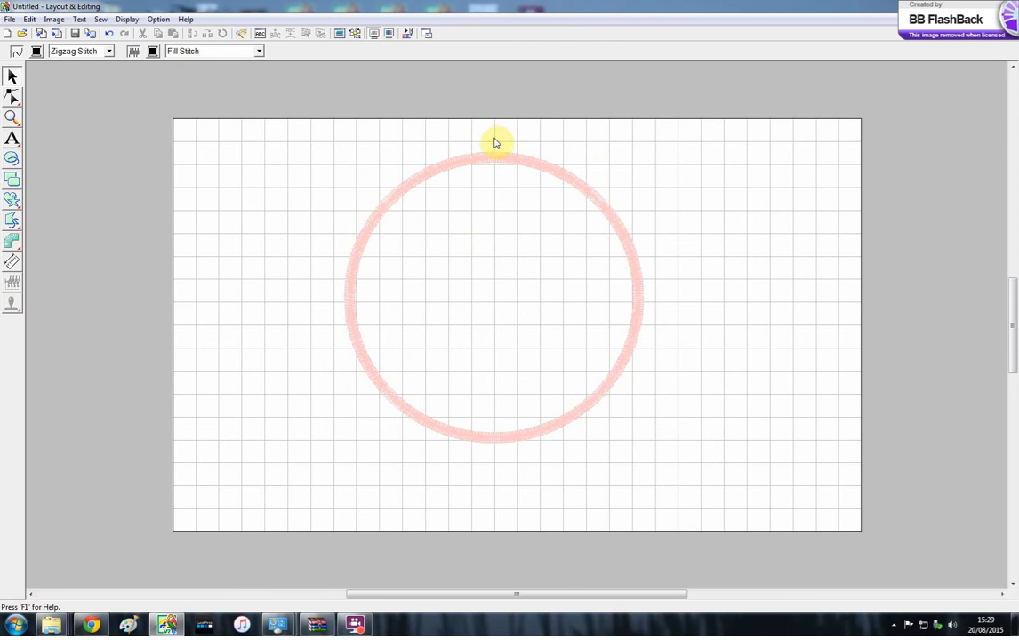
mouse_move(300, 131)
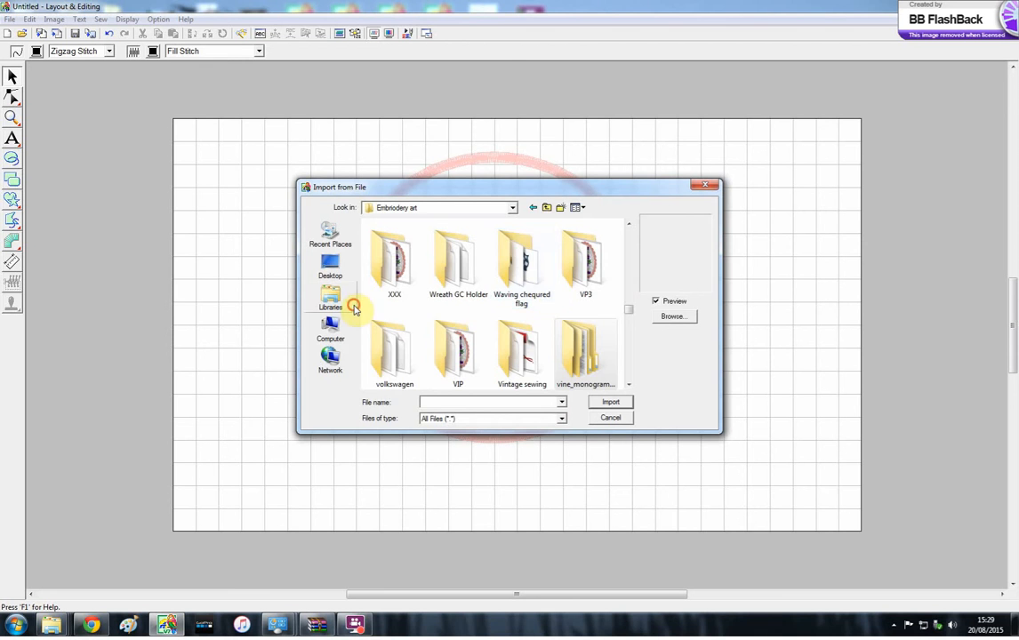
Step: Browse Libraries > Documents > Embroidery art in the Import from File window
click(331, 299)
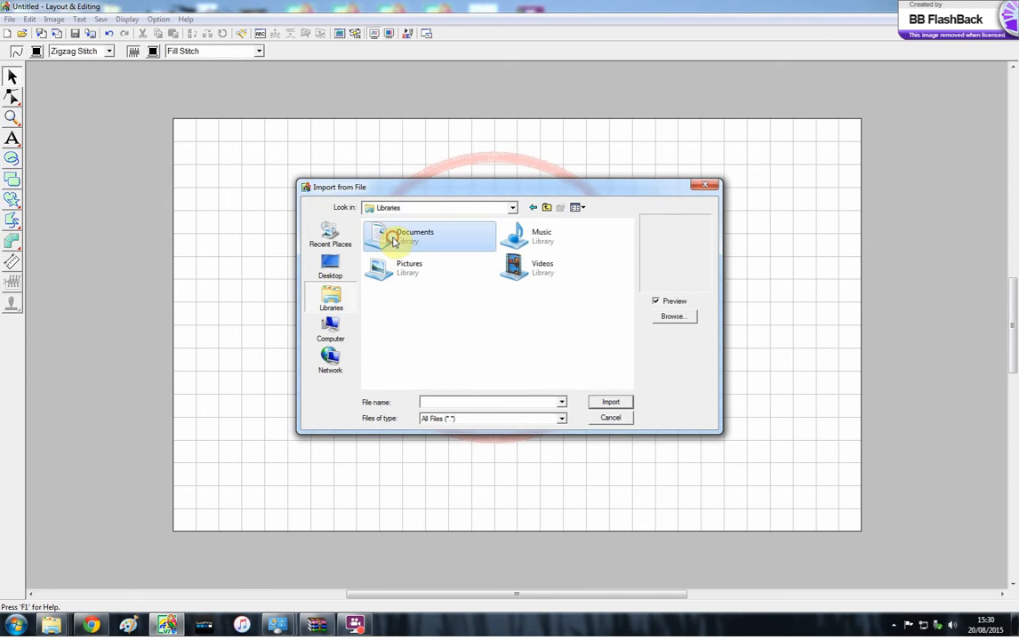
double_click(416, 235)
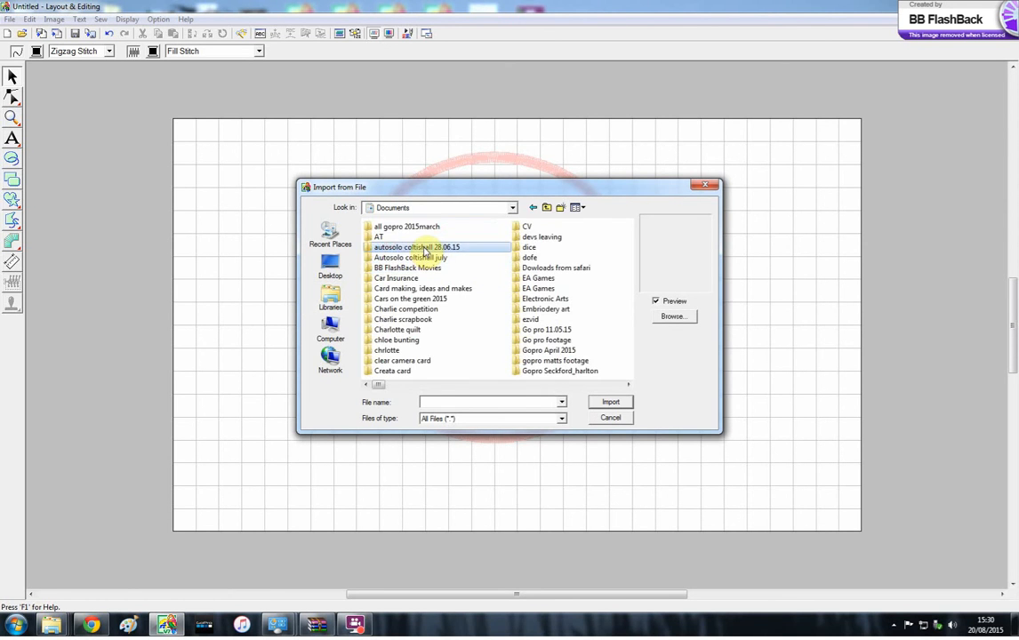
double_click(546, 309)
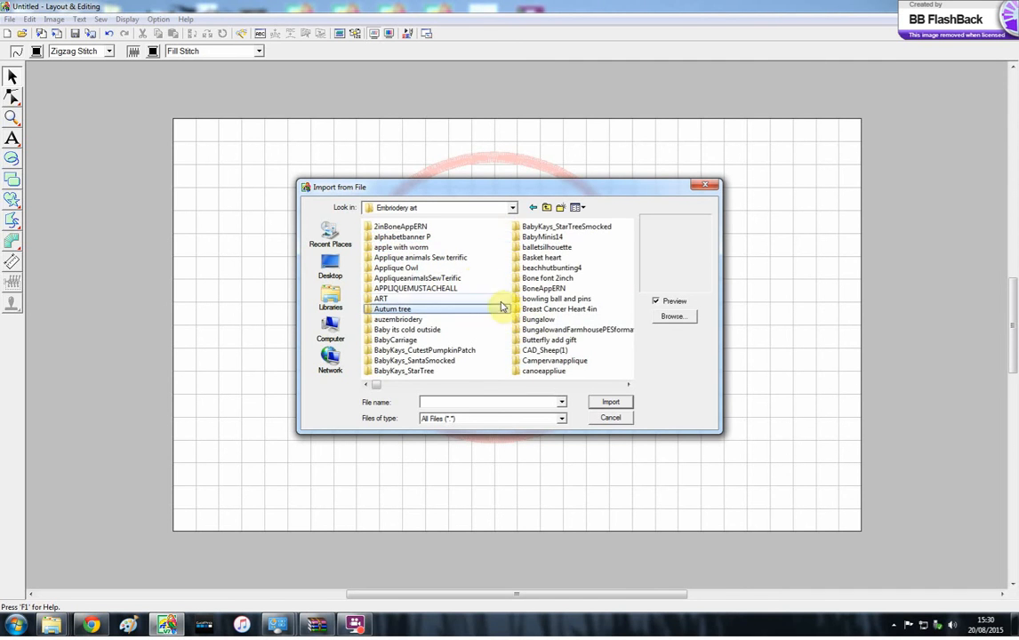
scroll(down, 3)
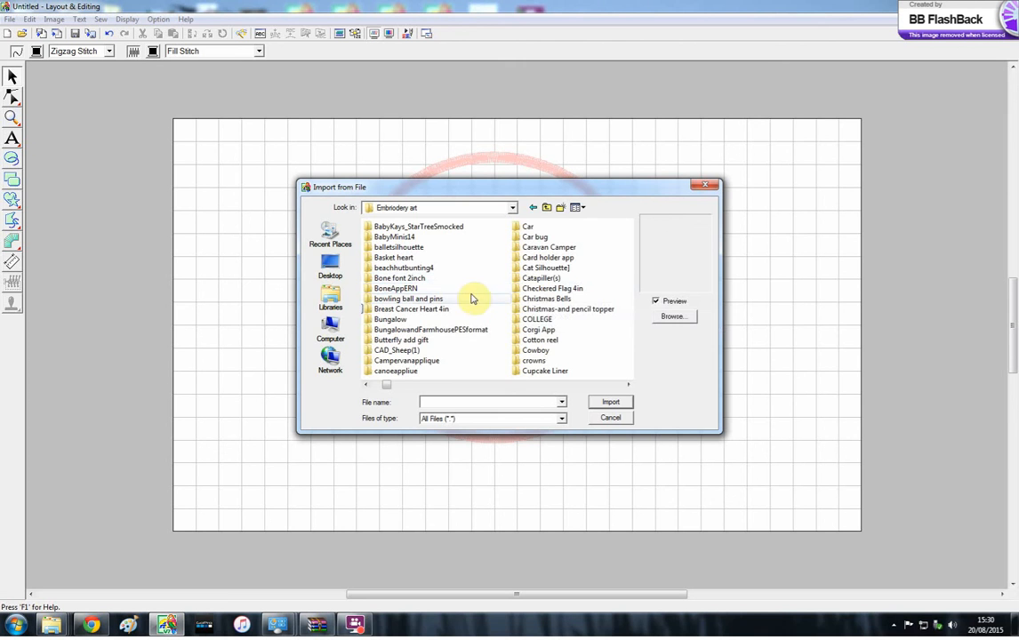
mouse_move(469, 276)
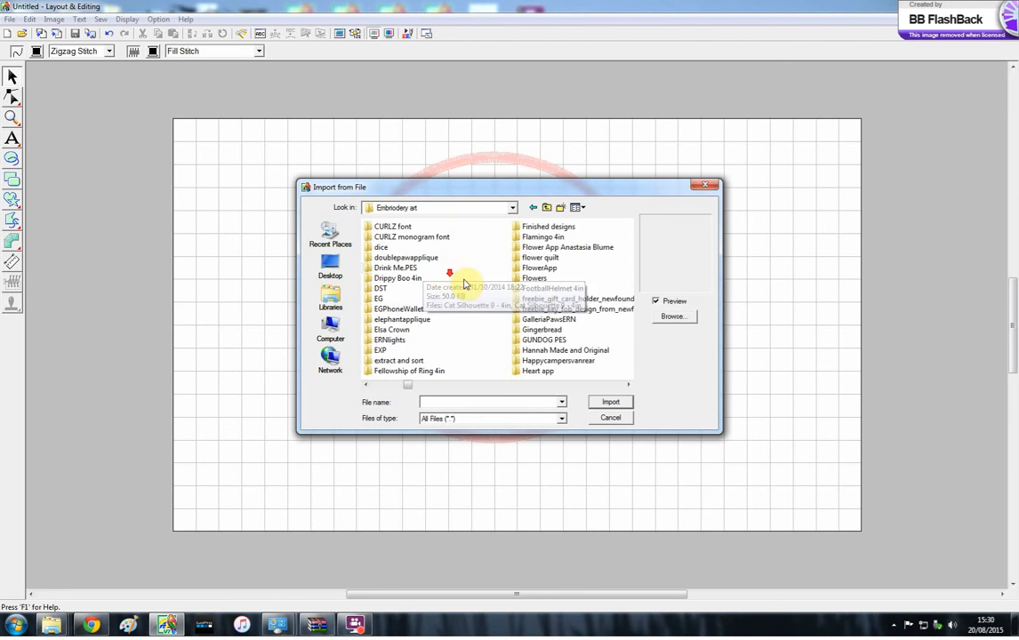
Step: Enter the Drink Me.PES folder and choose the Drink Me design file to import
click(394, 267)
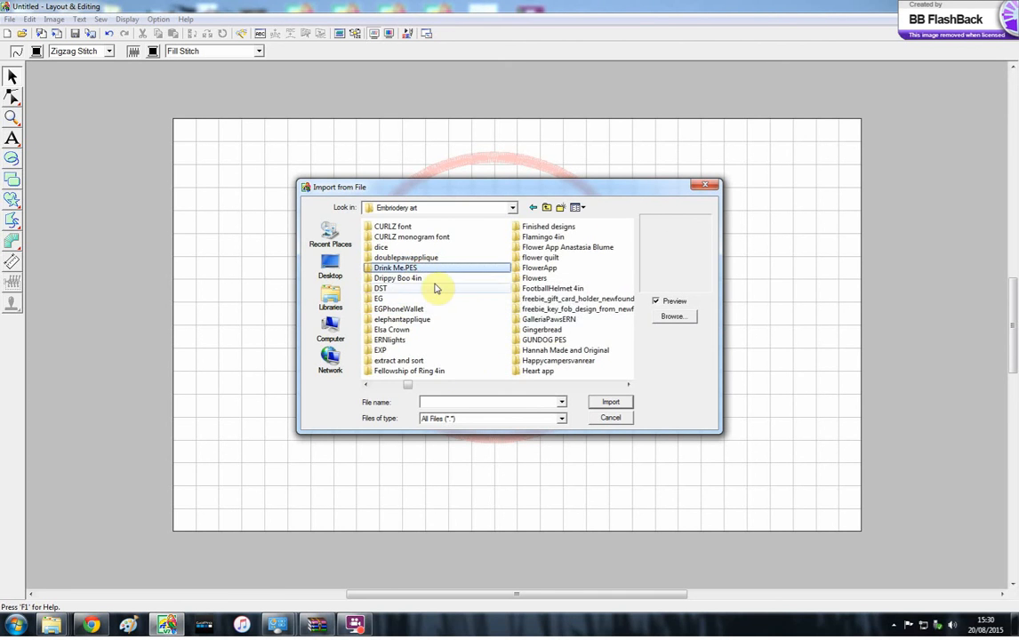
double_click(393, 267)
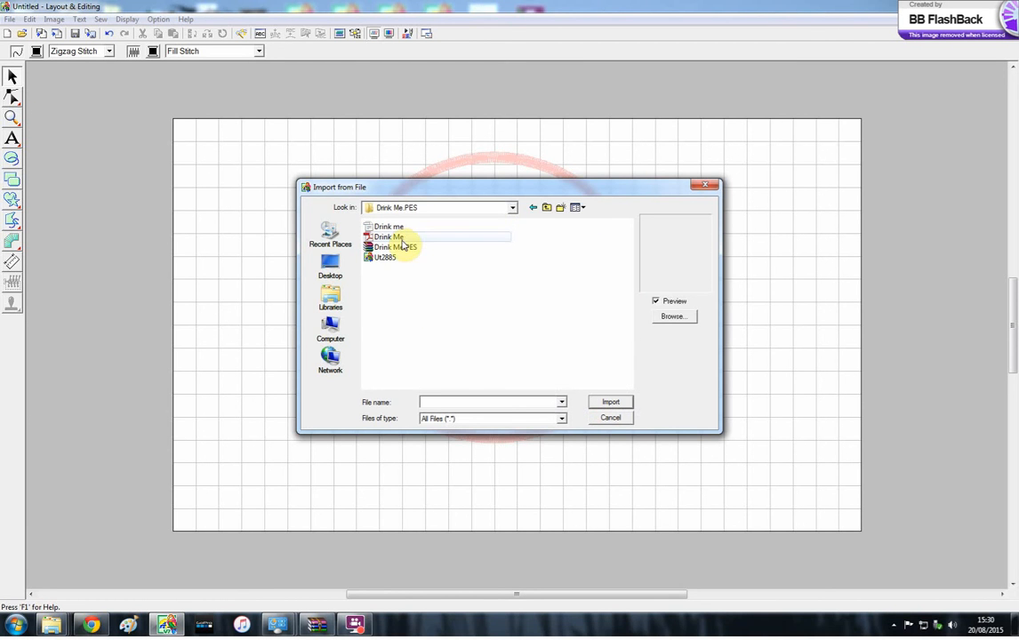
click(609, 402)
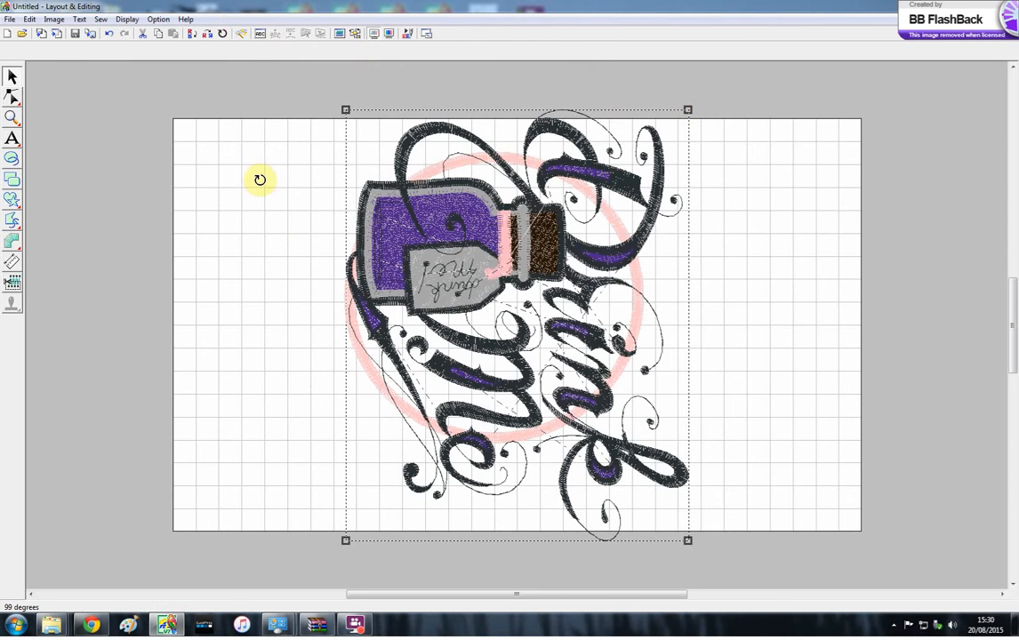
Step: Rotate the Drink Me design upright, scale it down, and centre it inside the pink ring
drag(259, 180, 282, 146)
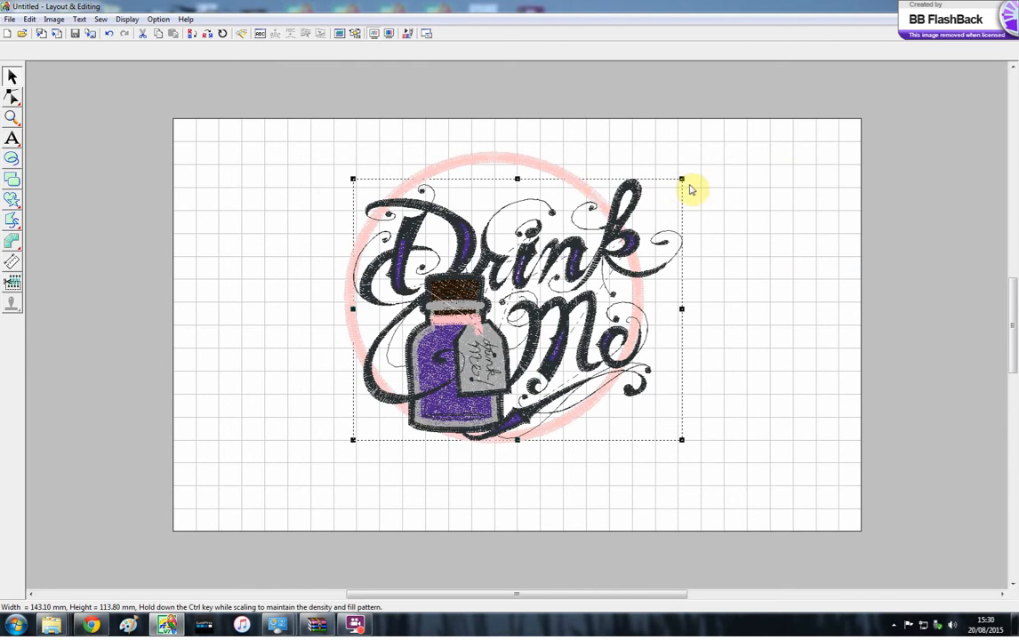
drag(682, 177, 567, 270)
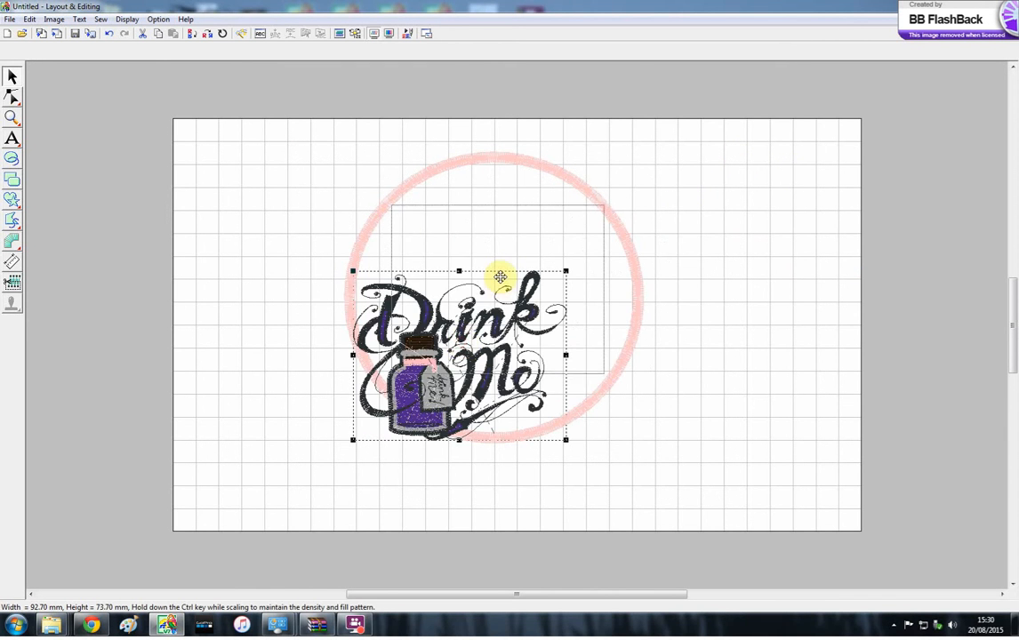
click(337, 32)
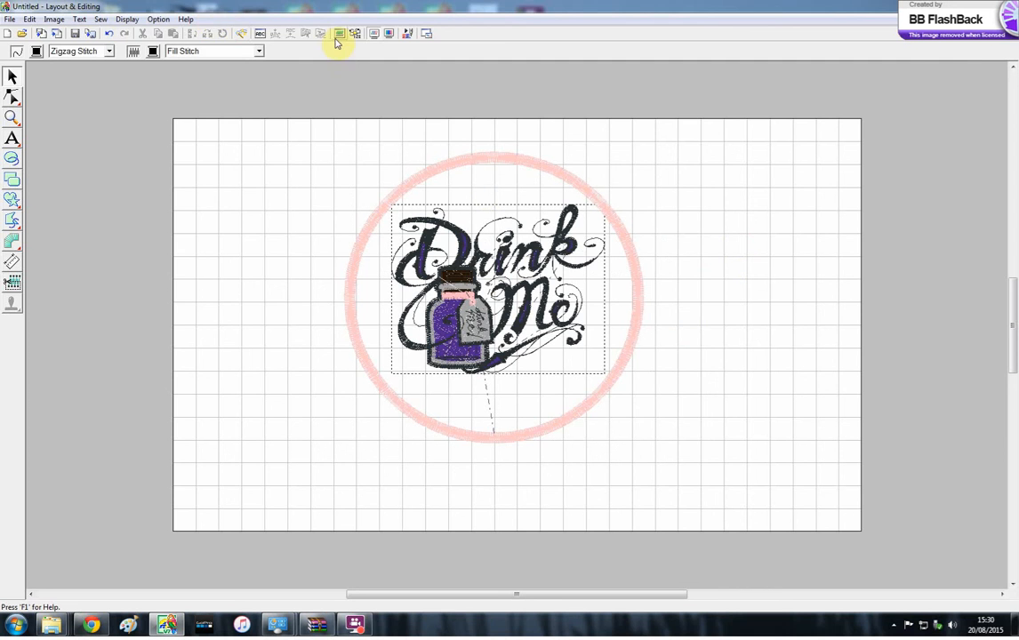
click(339, 32)
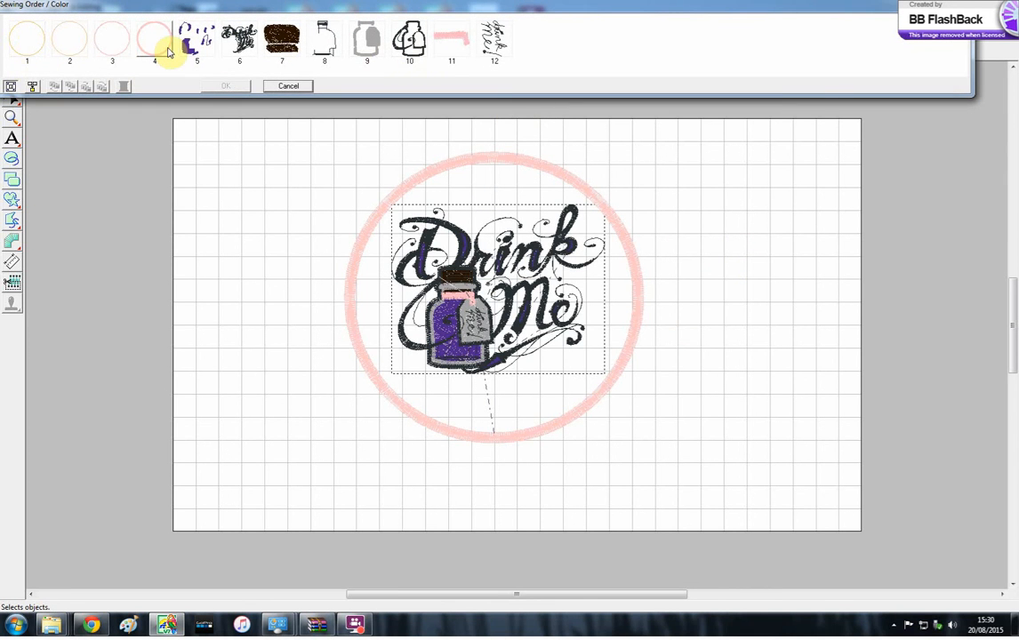
mouse_move(317, 74)
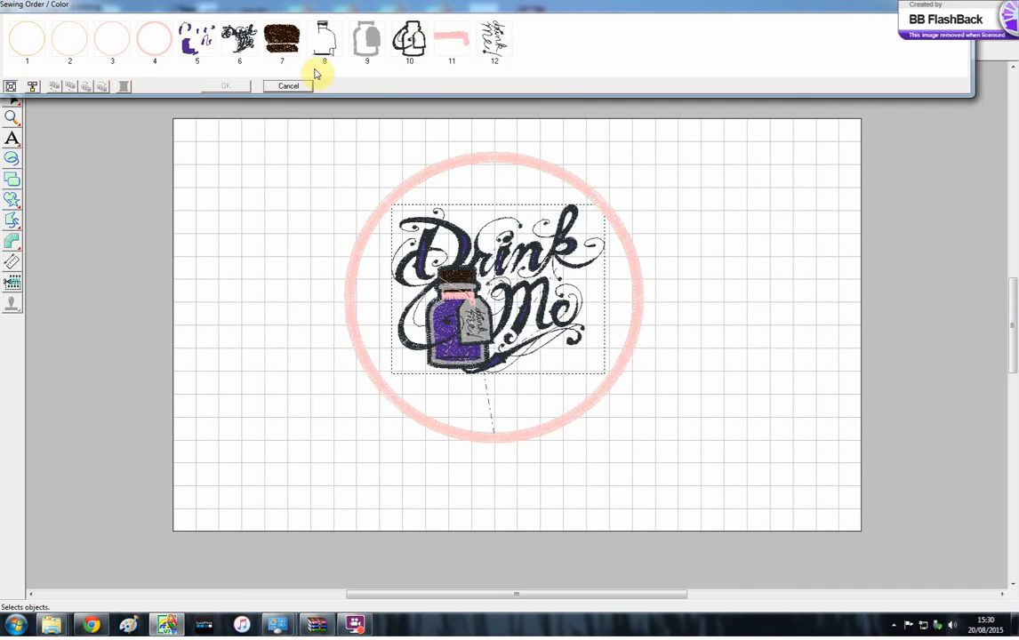
click(286, 85)
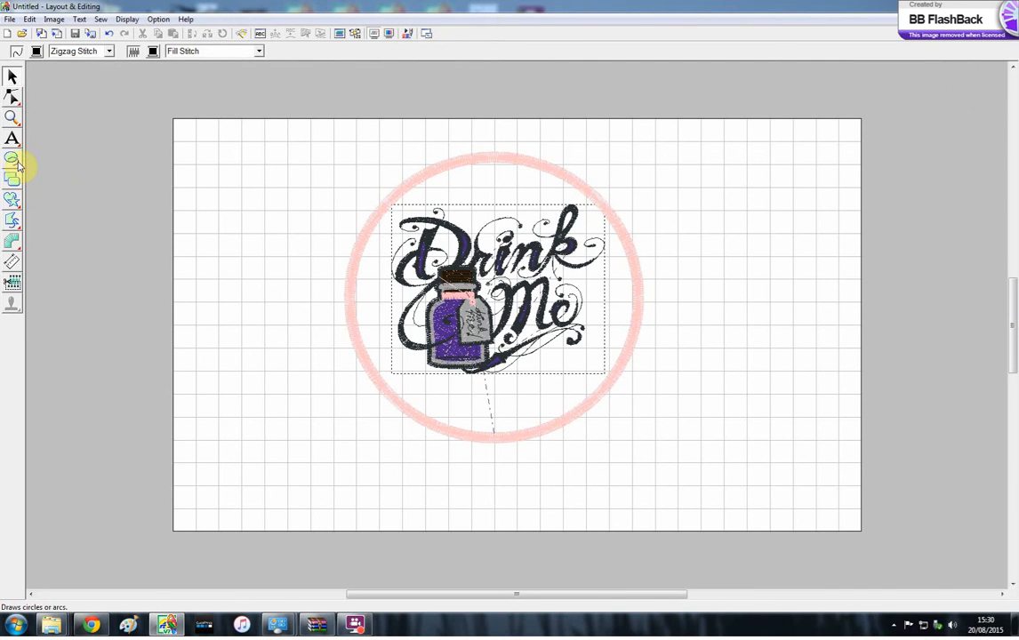
click(12, 158)
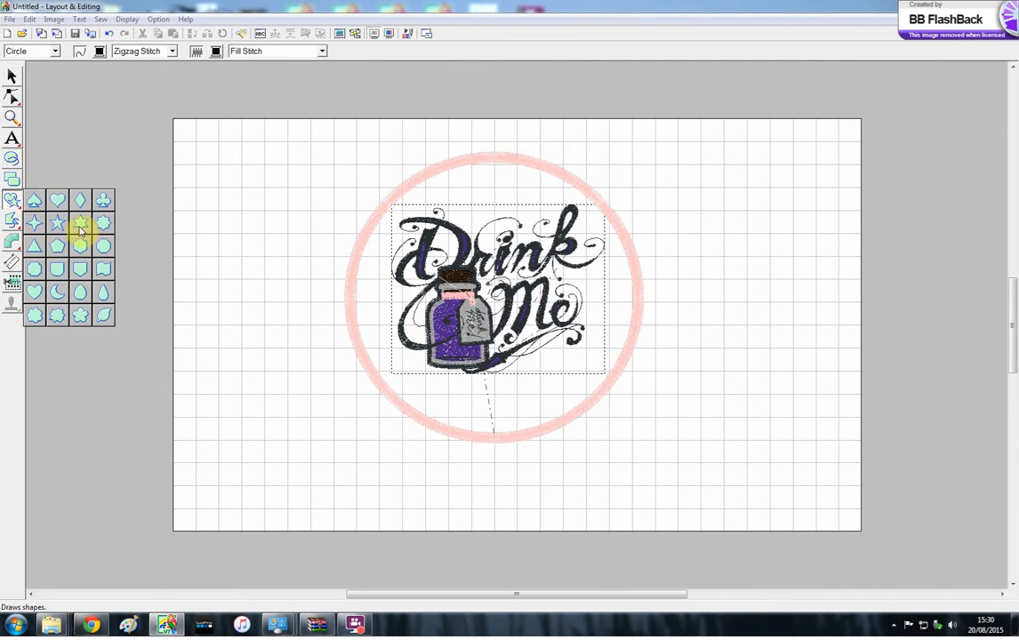
click(13, 182)
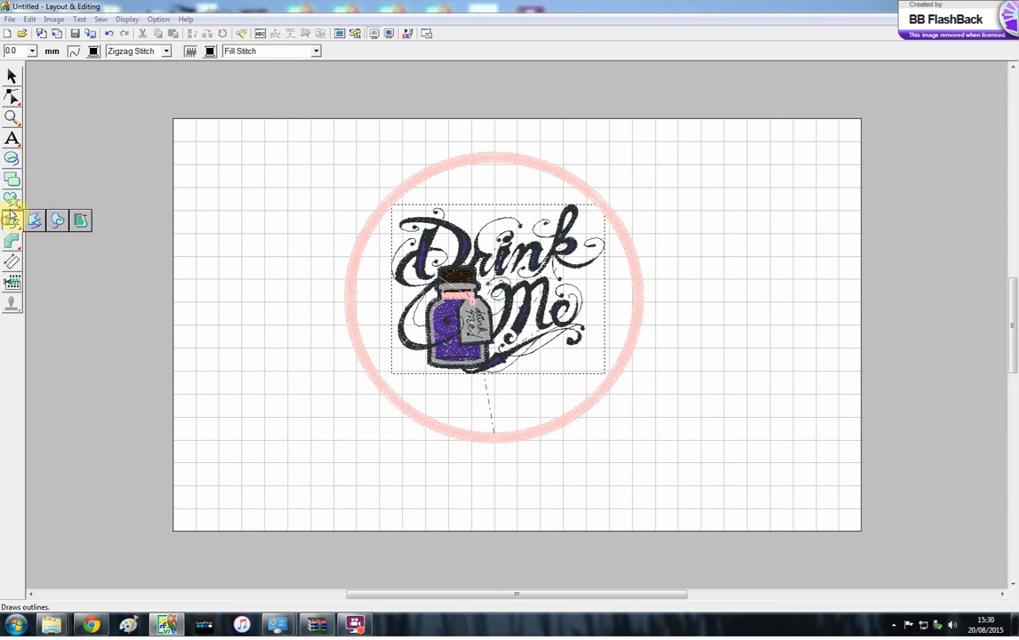
click(10, 76)
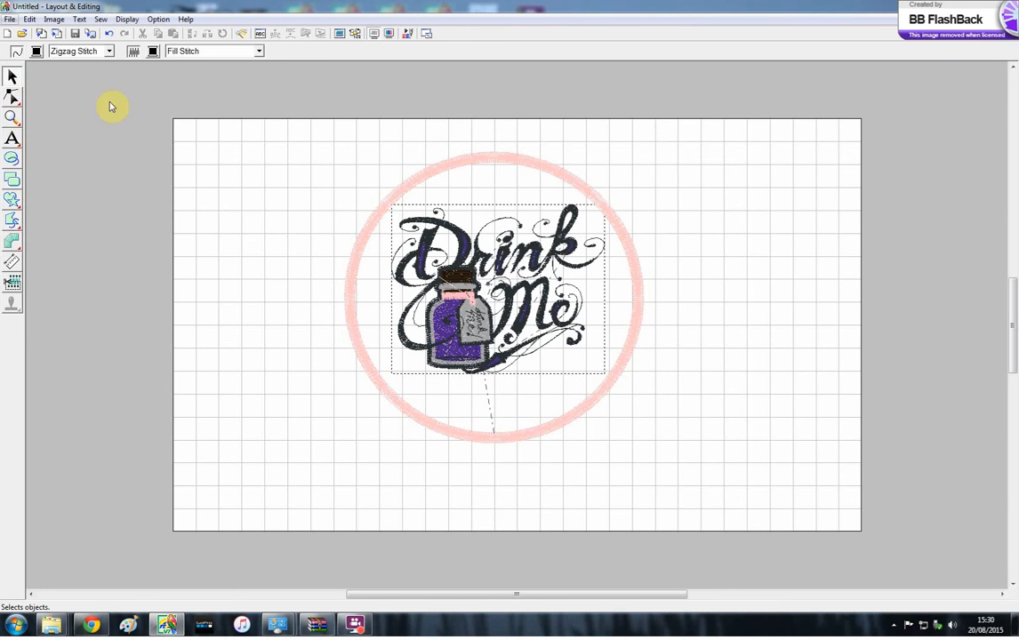